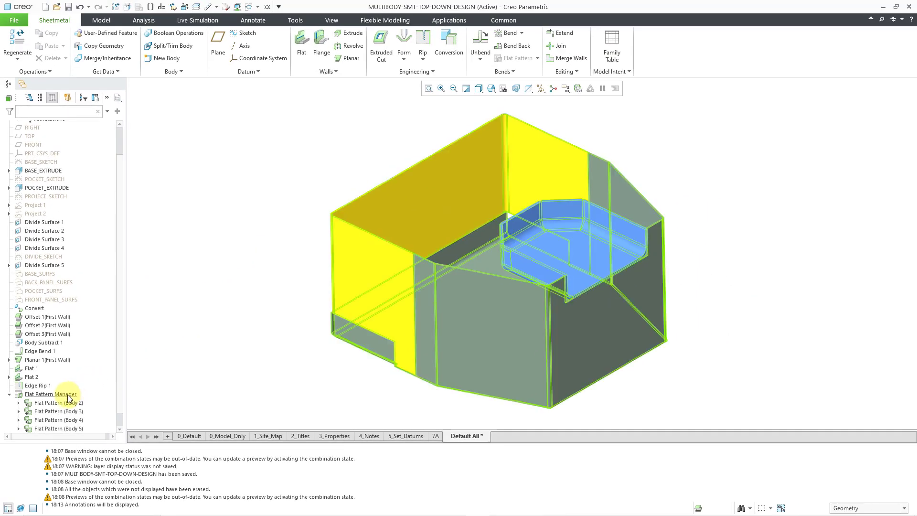
# Set the Flat Pattern State to flat and turn off annotation and datum display filters
pyautogui.rightClick(51, 394)
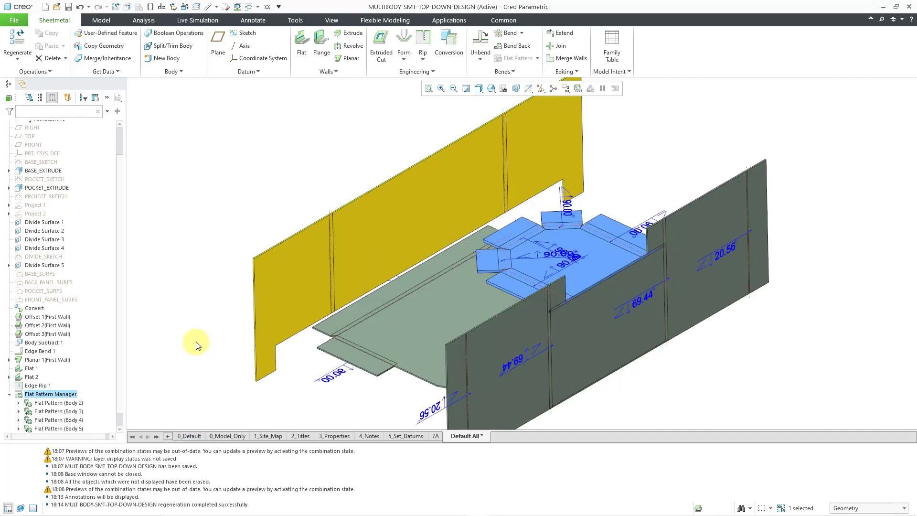
pyautogui.moveTo(267, 165)
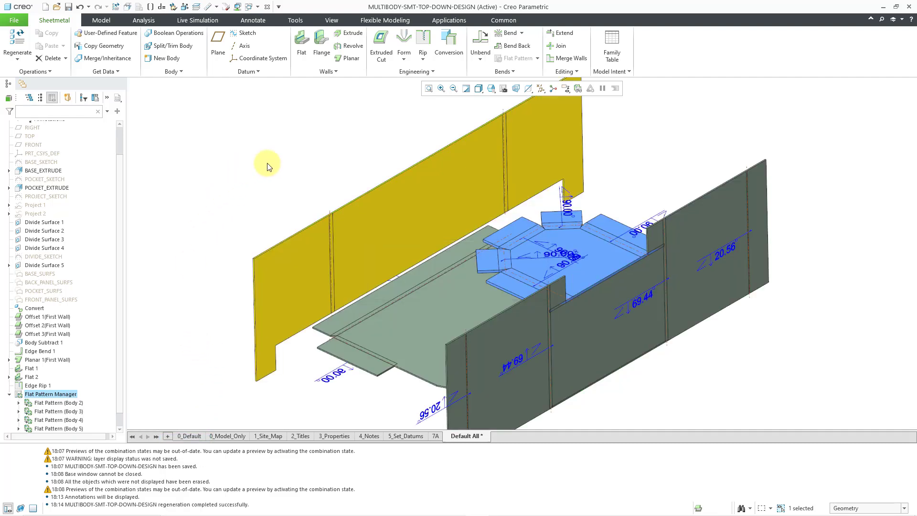
pyautogui.click(565, 87)
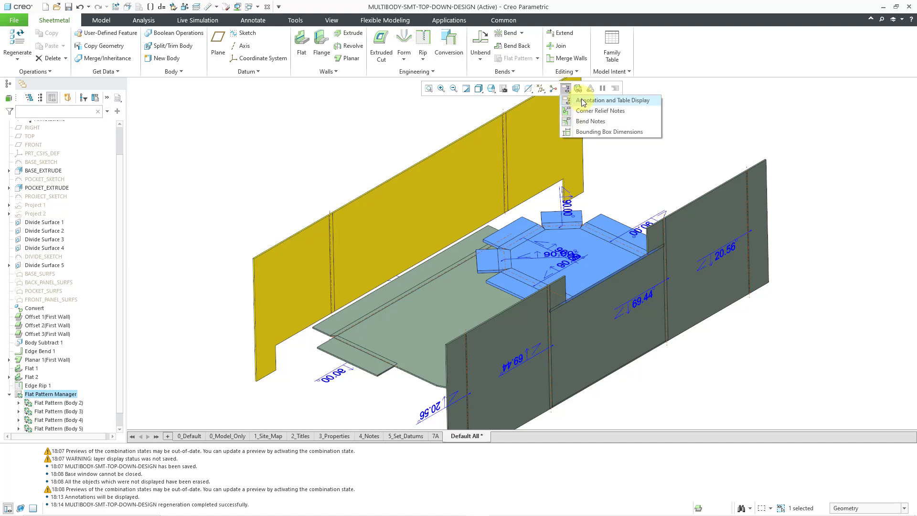
pyautogui.click(603, 100)
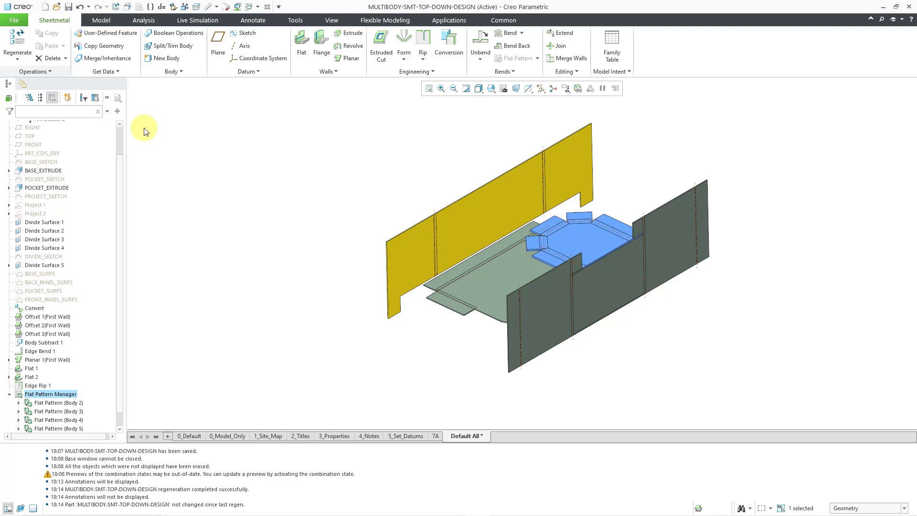
pyautogui.click(539, 88)
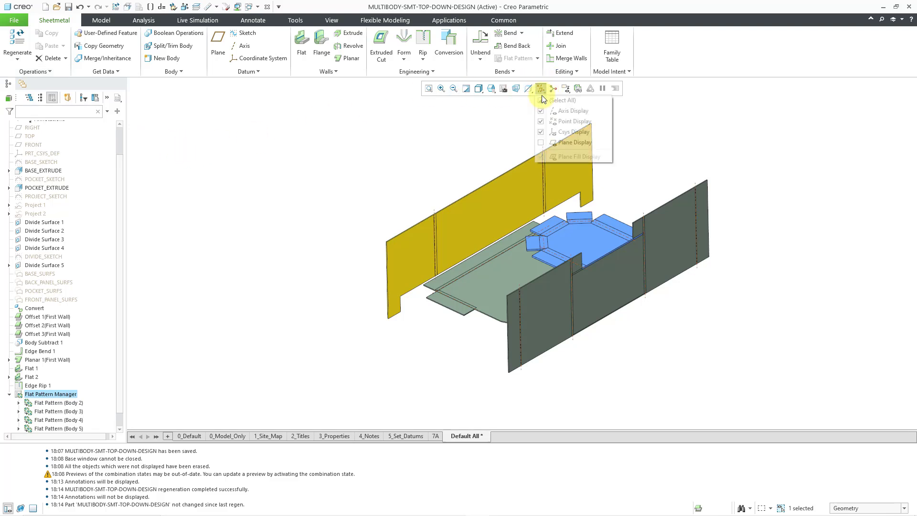
pyautogui.click(541, 100)
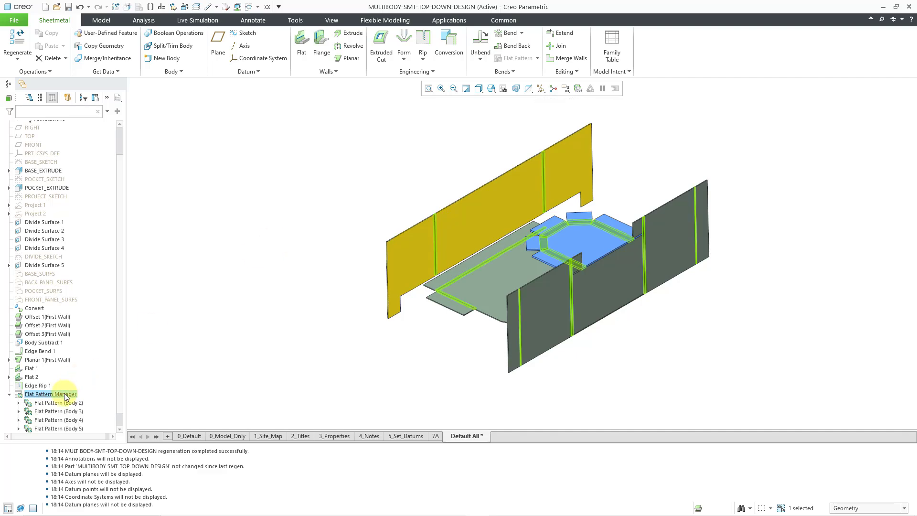
pyautogui.rightClick(46, 393)
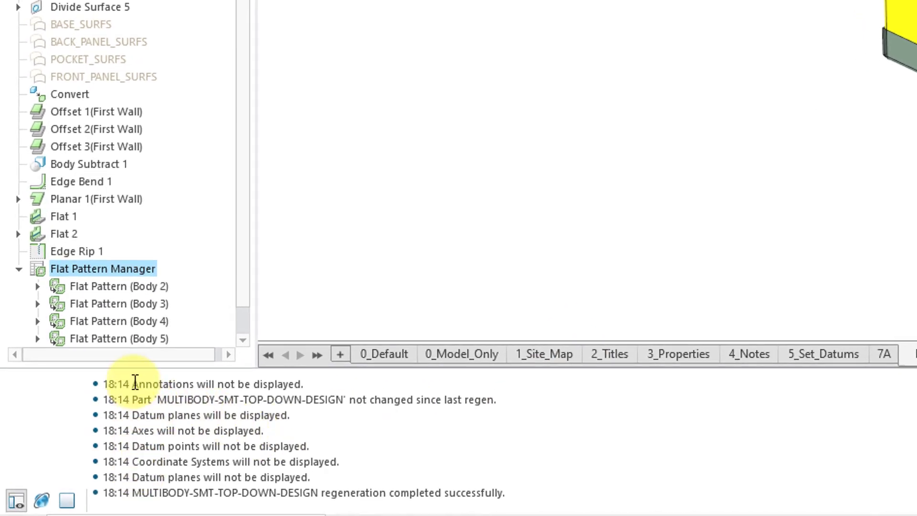
pyautogui.moveTo(493, 434)
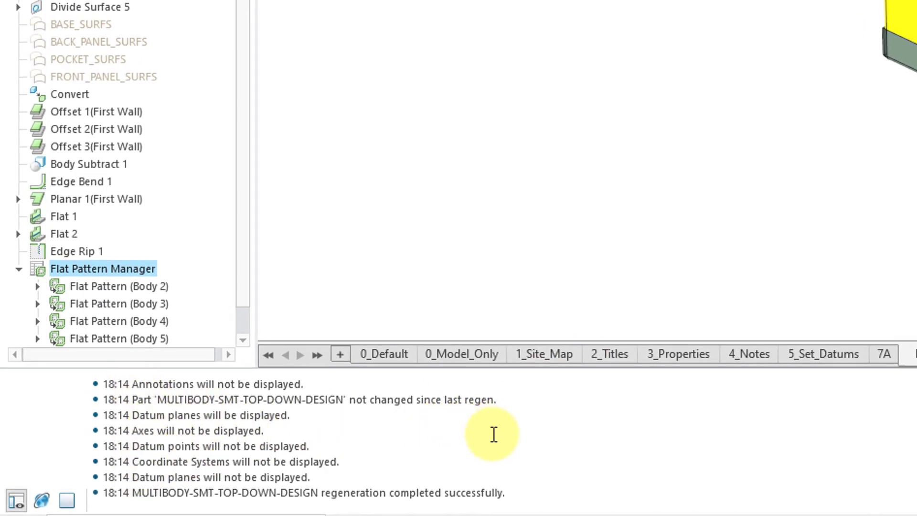
pyautogui.moveTo(510, 439)
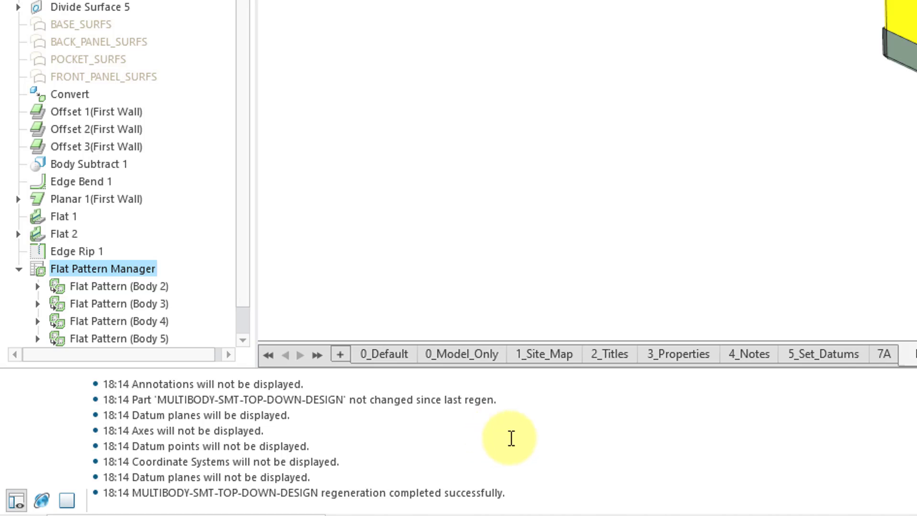
pyautogui.moveTo(669, 435)
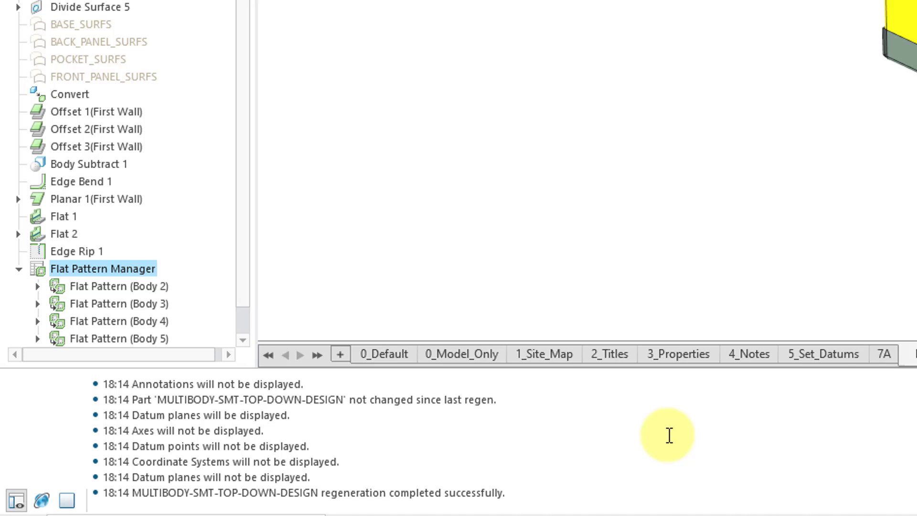
# Uncheck Show Timestamp from the message area's context menu
pyautogui.rightClick(669, 438)
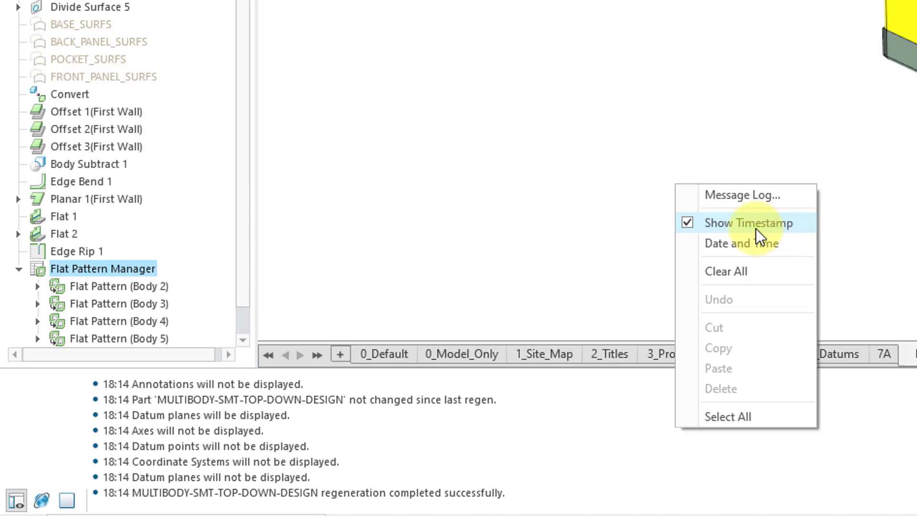
pyautogui.moveTo(688, 233)
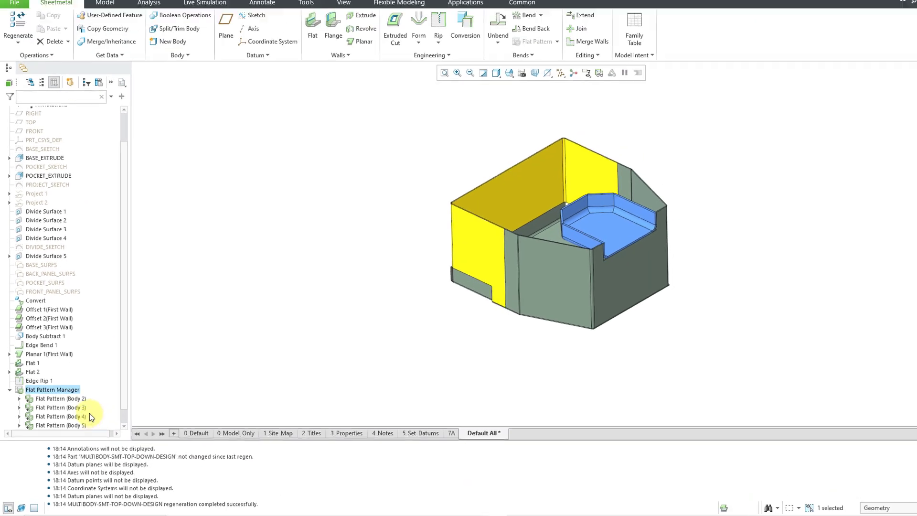
# Re-flatten the part and select all datum display filters, logging messages without timestamps
pyautogui.rightClick(51, 389)
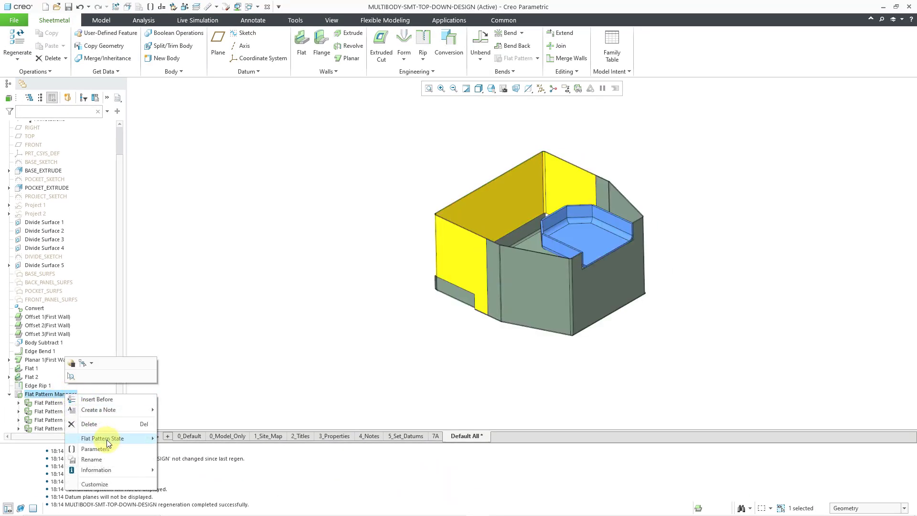
pyautogui.click(102, 438)
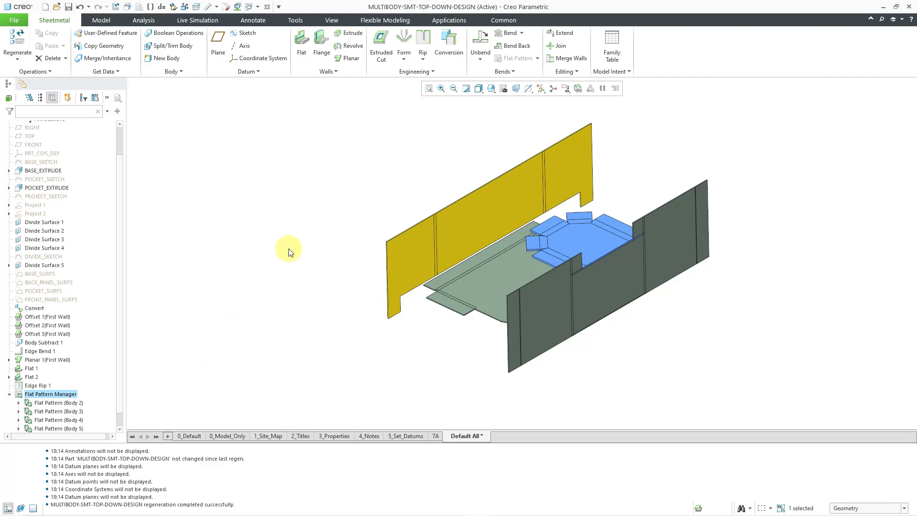
pyautogui.click(533, 87)
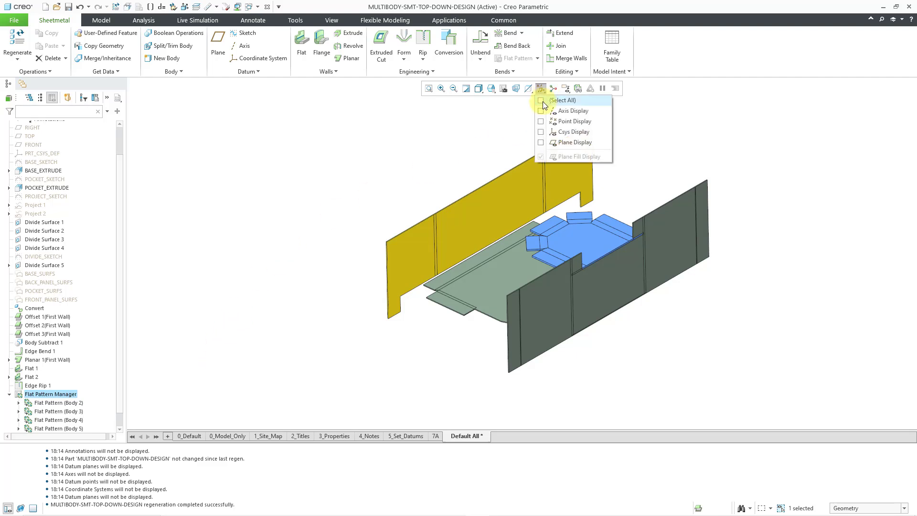
pyautogui.click(542, 100)
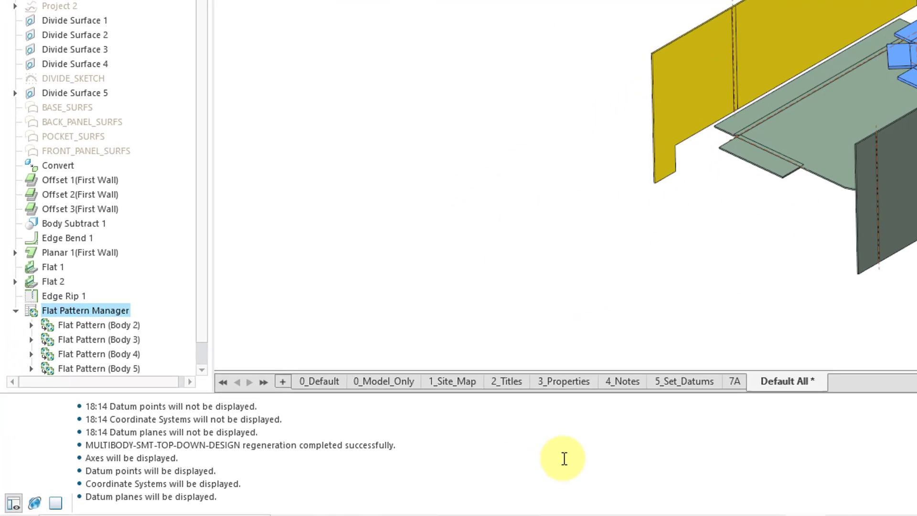
pyautogui.rightClick(564, 458)
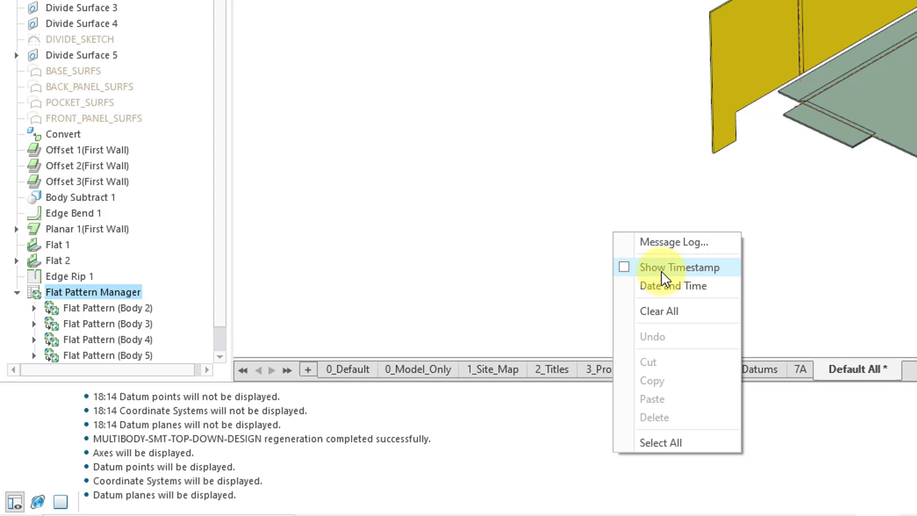
pyautogui.moveTo(707, 299)
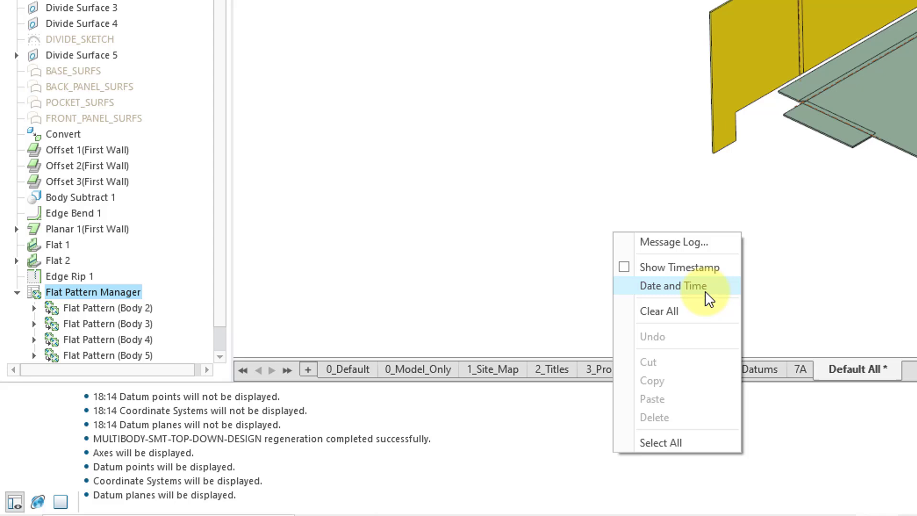
# Append a Date and Time entry to the message log from its context menu
pyautogui.click(673, 286)
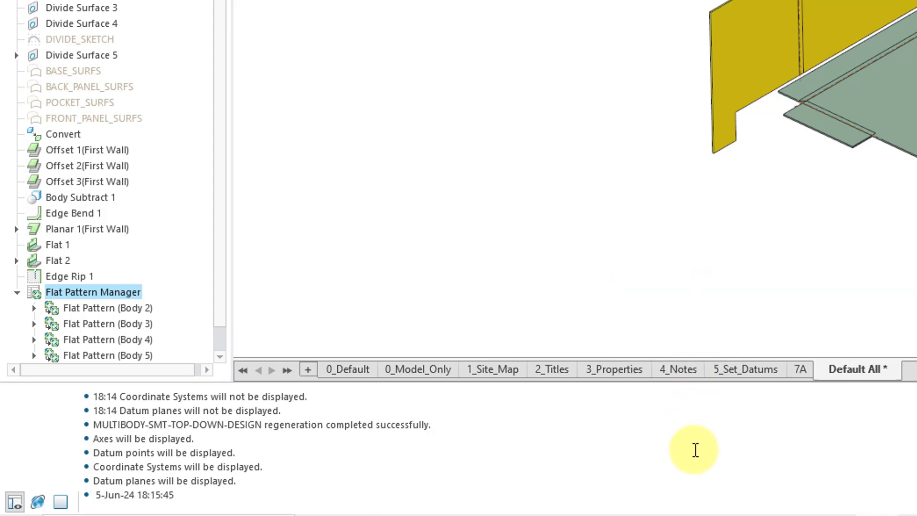
pyautogui.moveTo(474, 485)
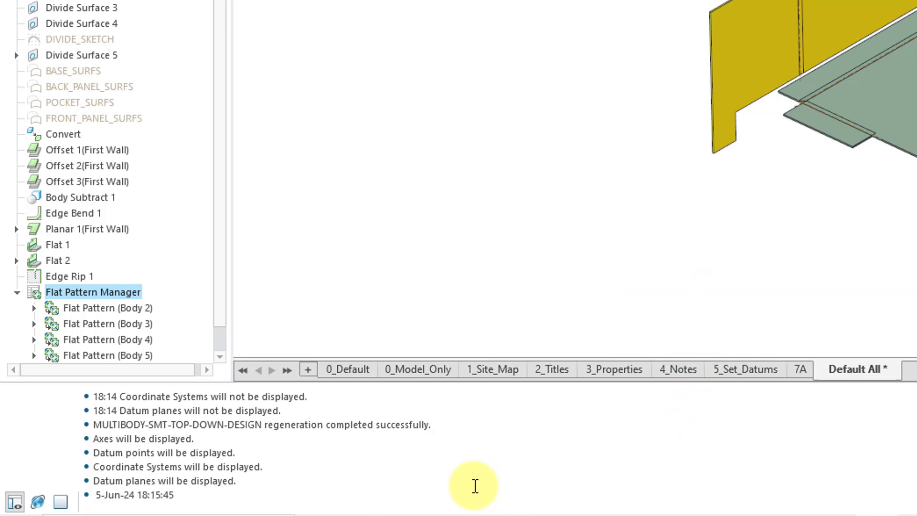